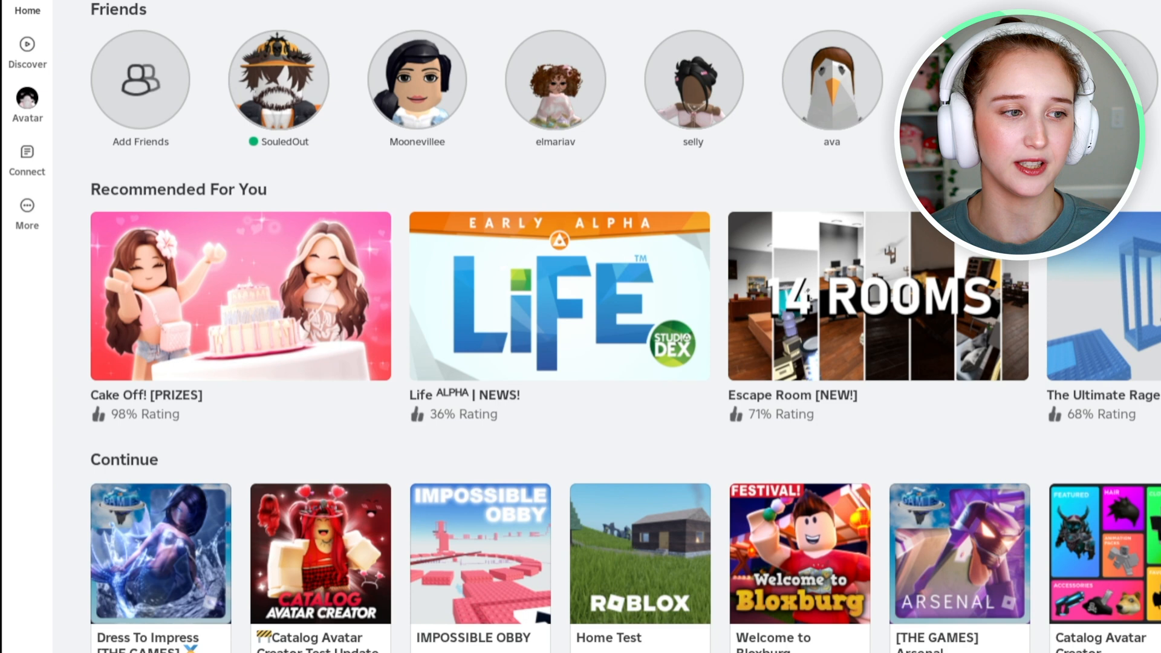
Open the More menu from the left sidebar to list all site sections
left_click(27, 214)
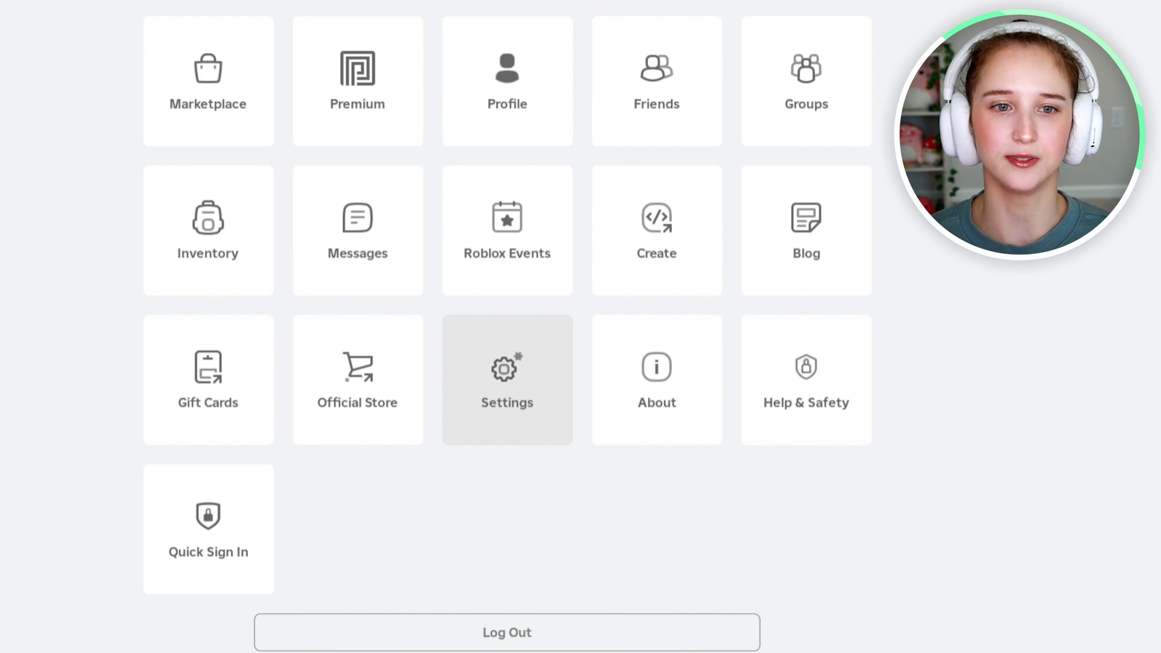
Go to Settings and scroll Account Info down to the Theme options
left_click(507, 380)
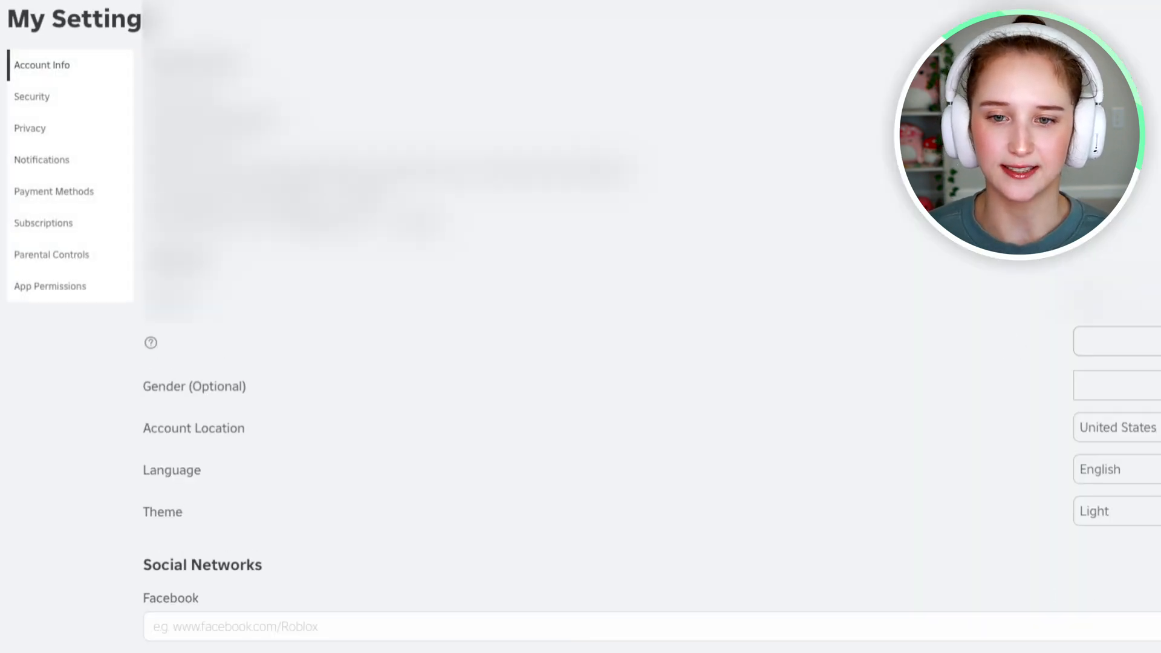
scroll("down", 3)
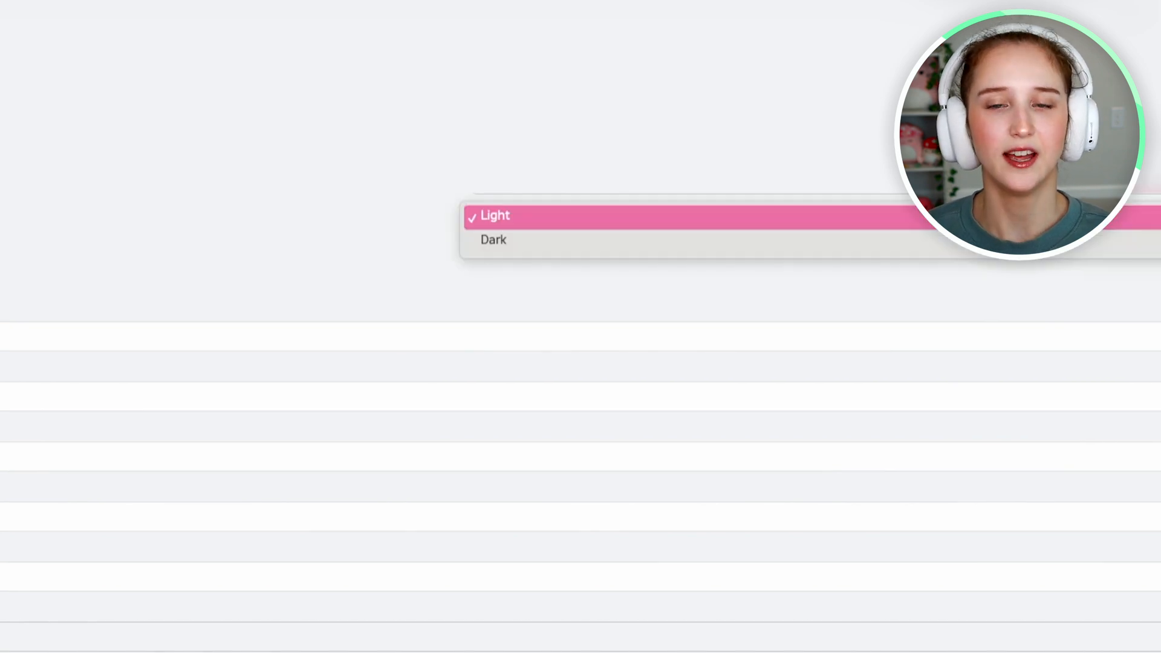
Choose Dark as the Roblox theme
left_click(495, 216)
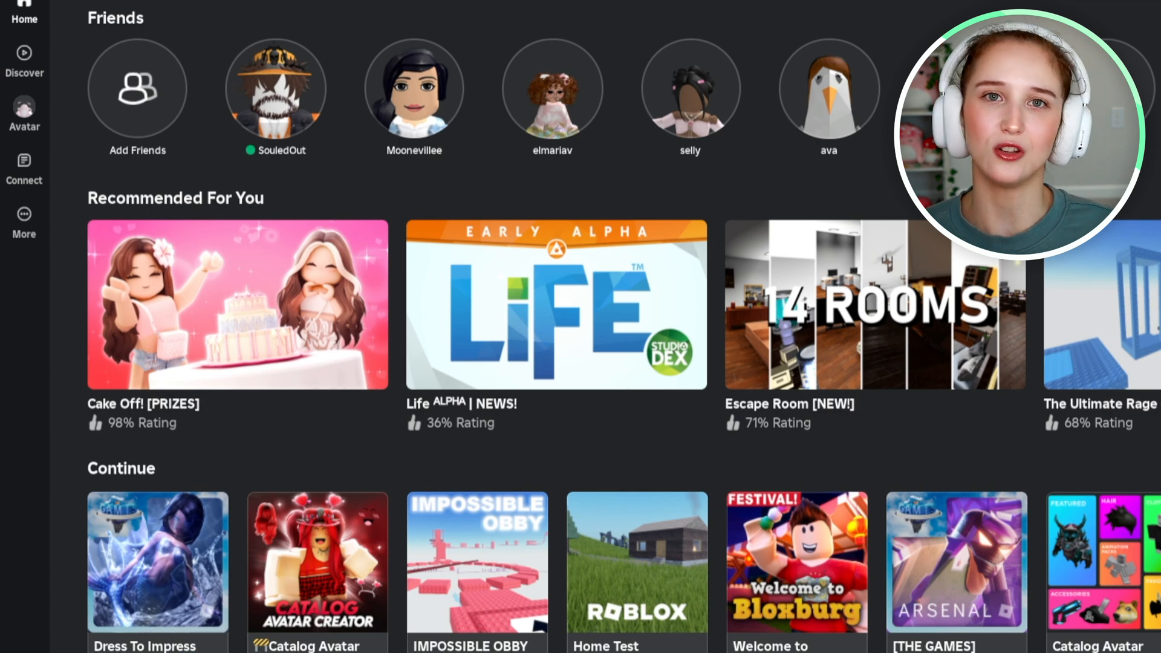
Reopen the Theme options in Account Info and select Light
left_click(24, 222)
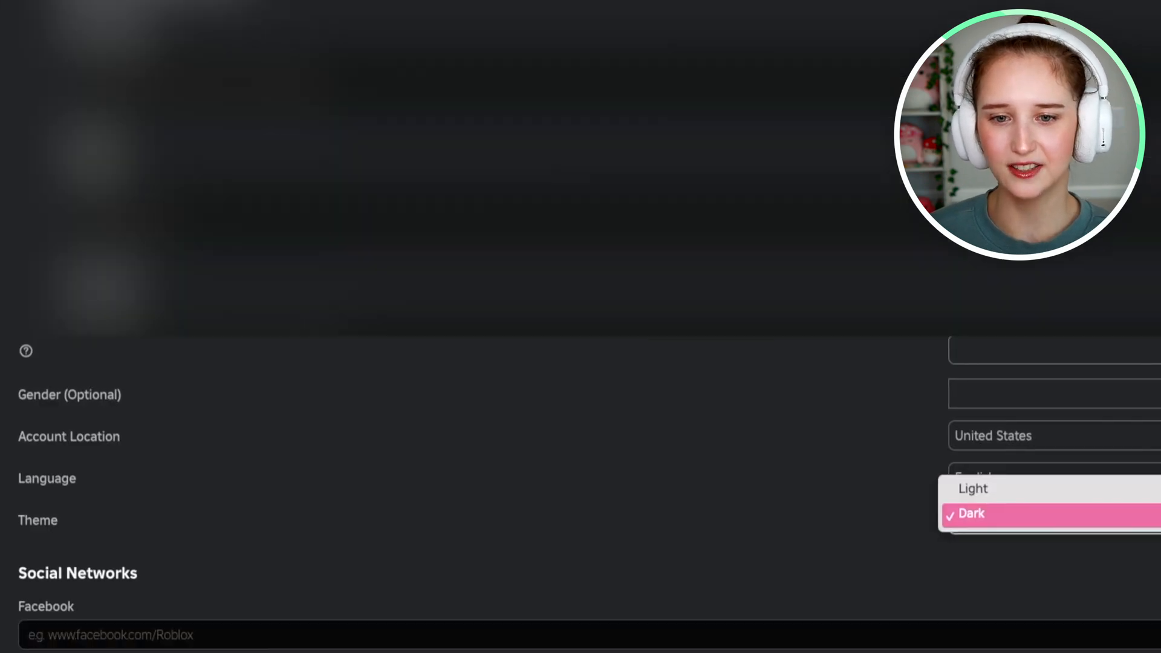
left_click(974, 489)
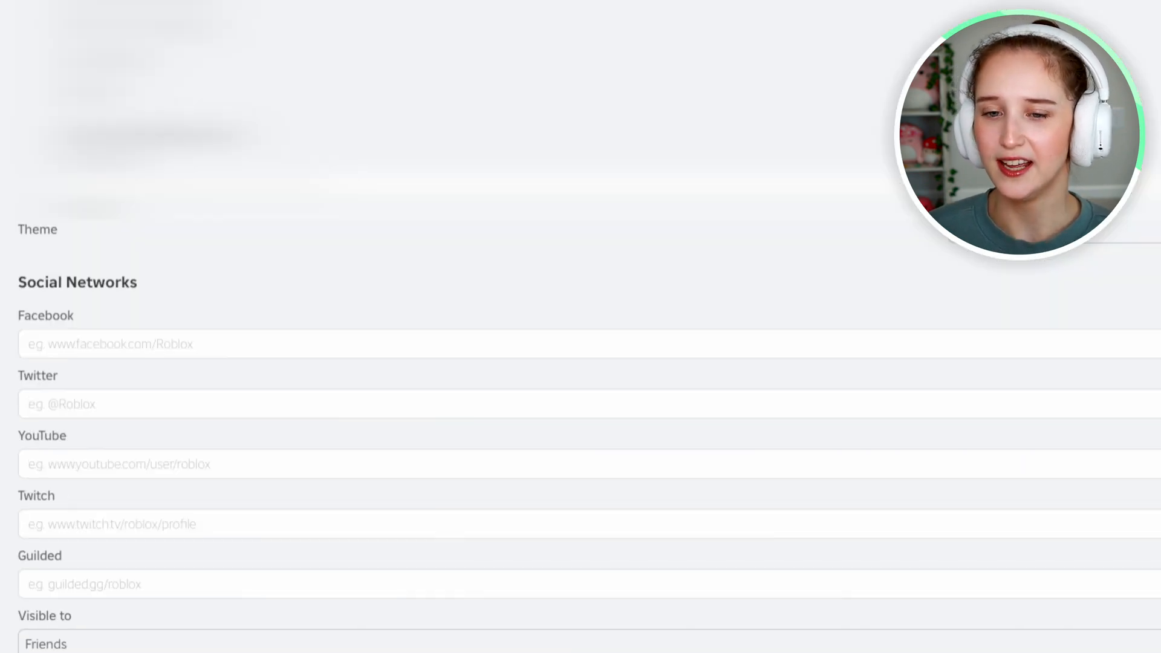